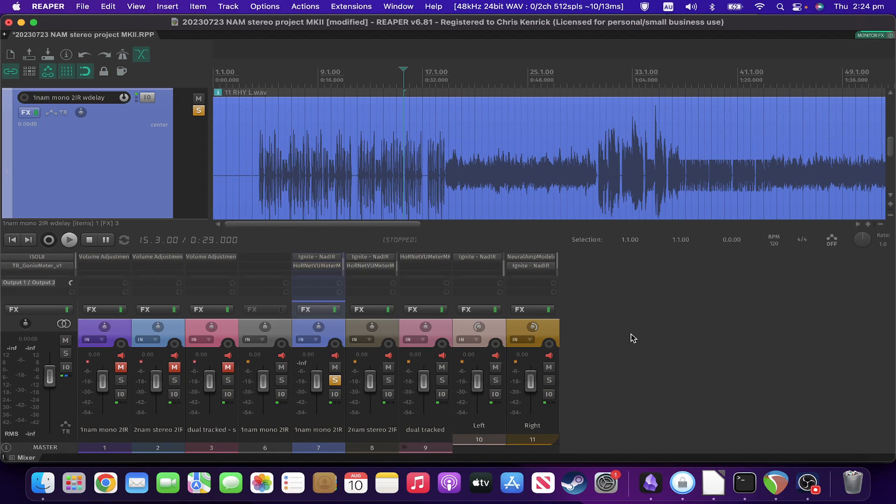
Show track 7's FX chain with Neural Amp Modeler (Dual Recto RED + Mudkiller) and check its channel routing
click(25, 112)
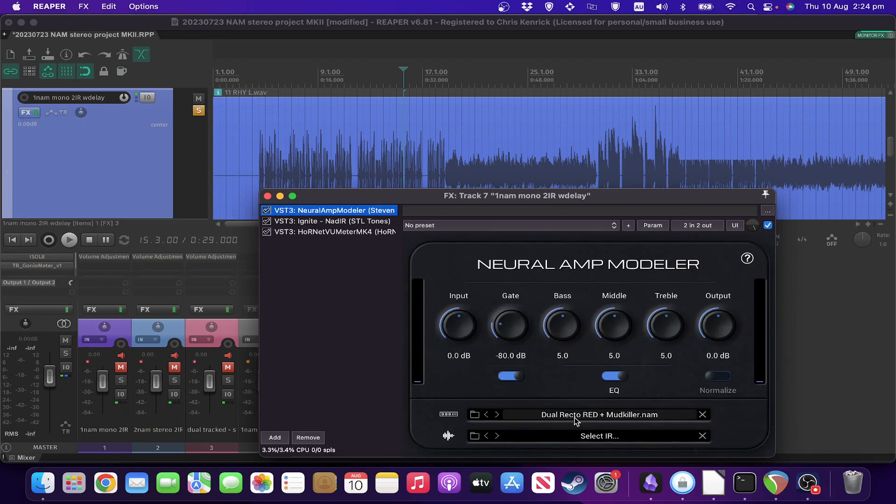
mouse_move(575, 436)
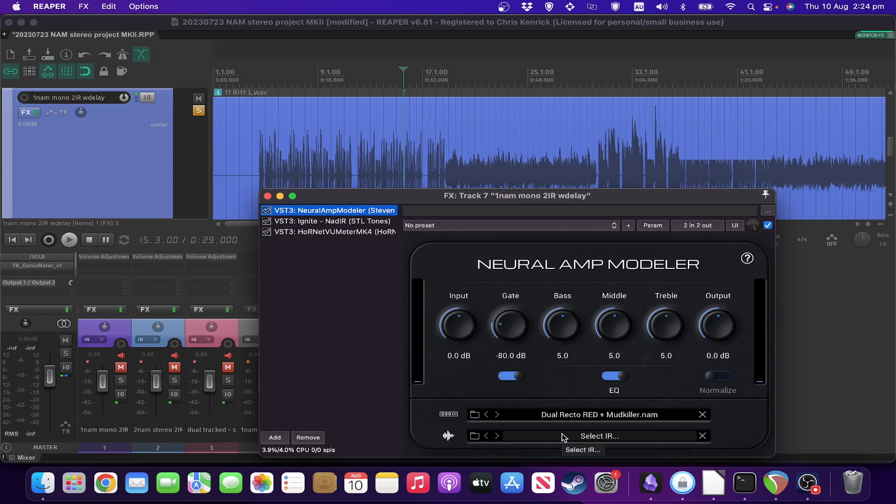
mouse_move(536, 323)
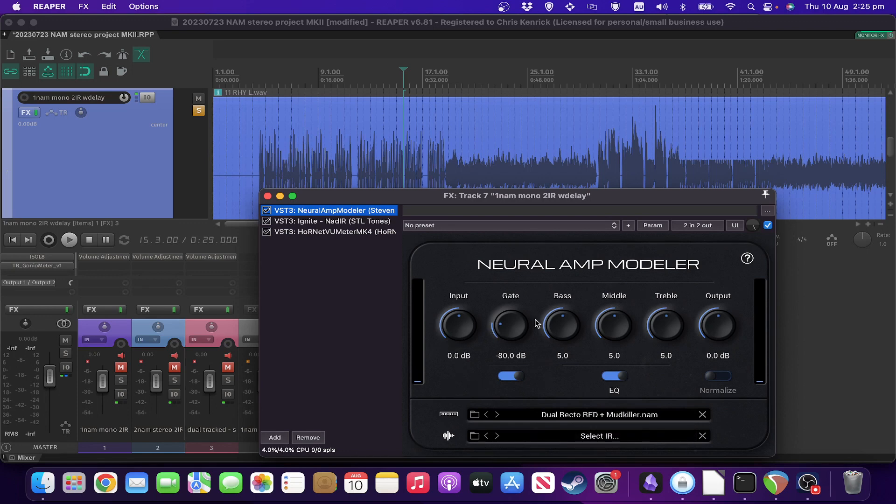
mouse_move(703, 233)
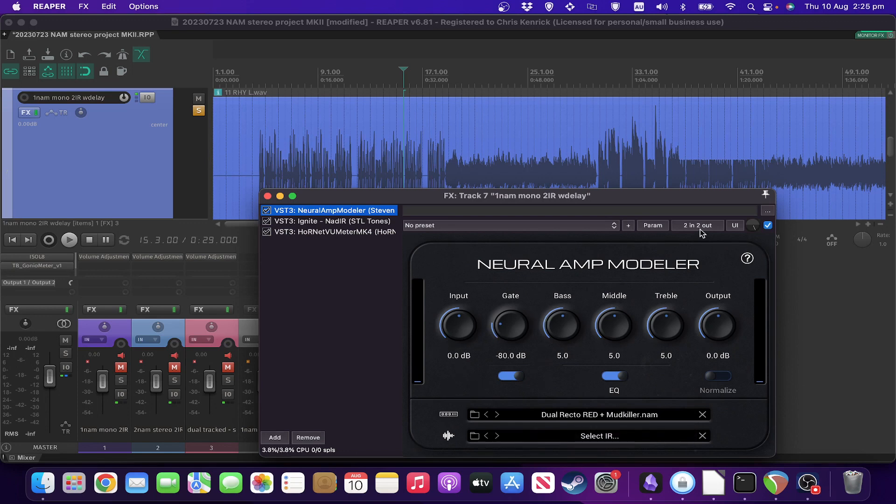
click(696, 225)
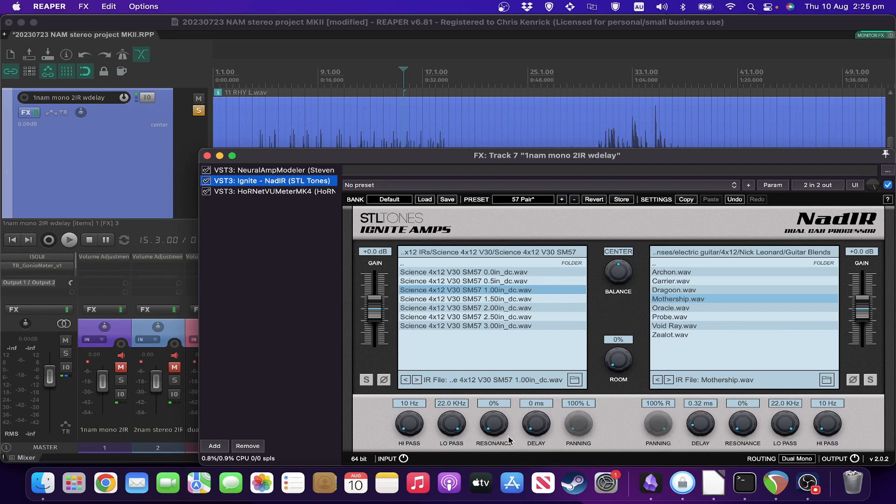
mouse_move(471, 426)
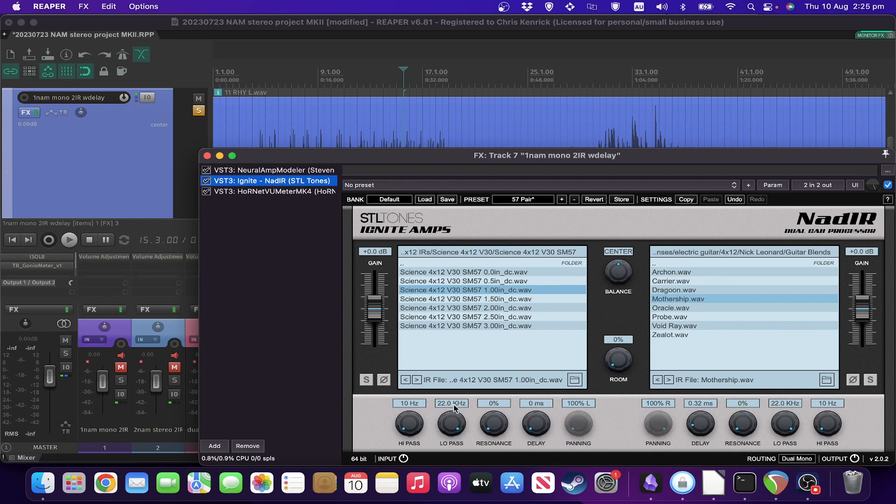
mouse_move(452, 390)
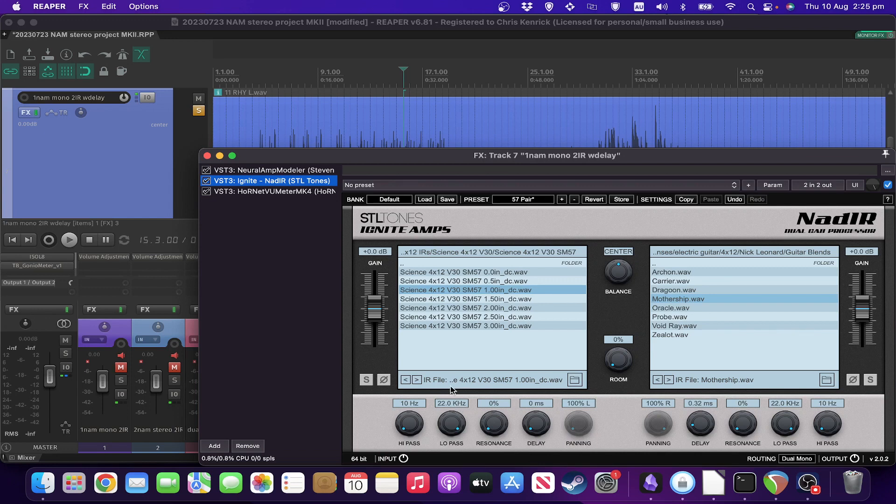
mouse_move(489, 292)
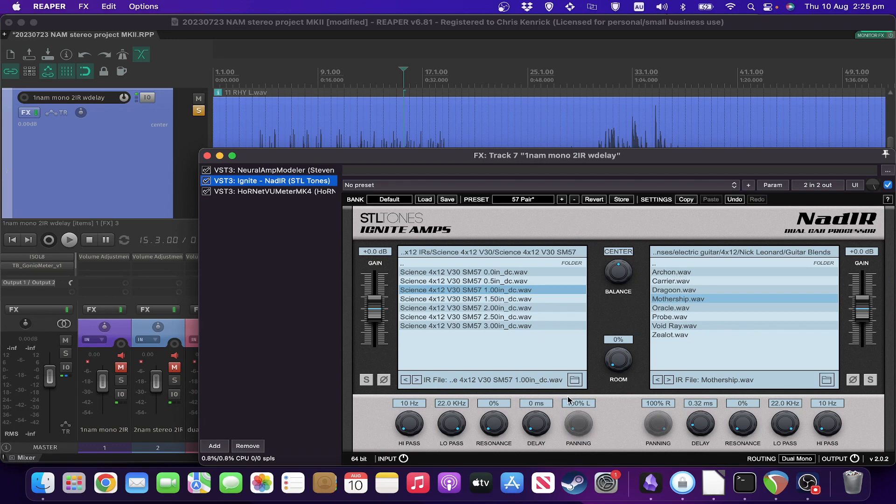
mouse_move(775, 422)
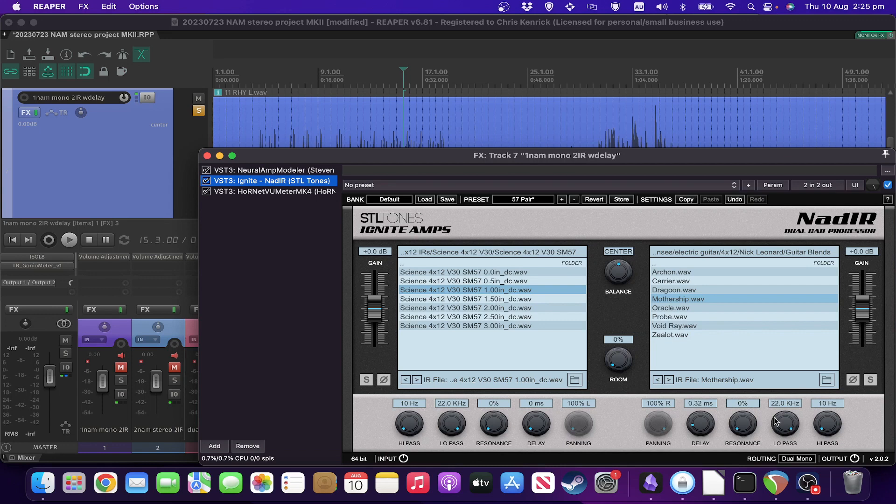
mouse_move(706, 426)
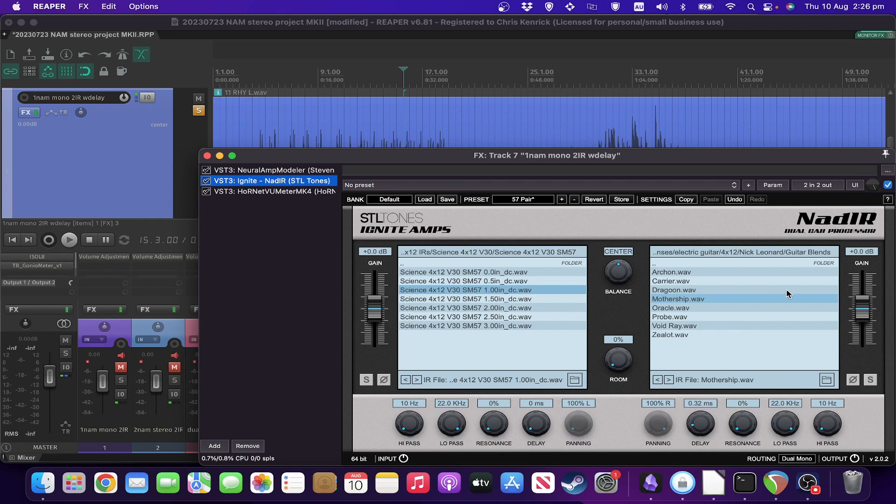
mouse_move(830, 263)
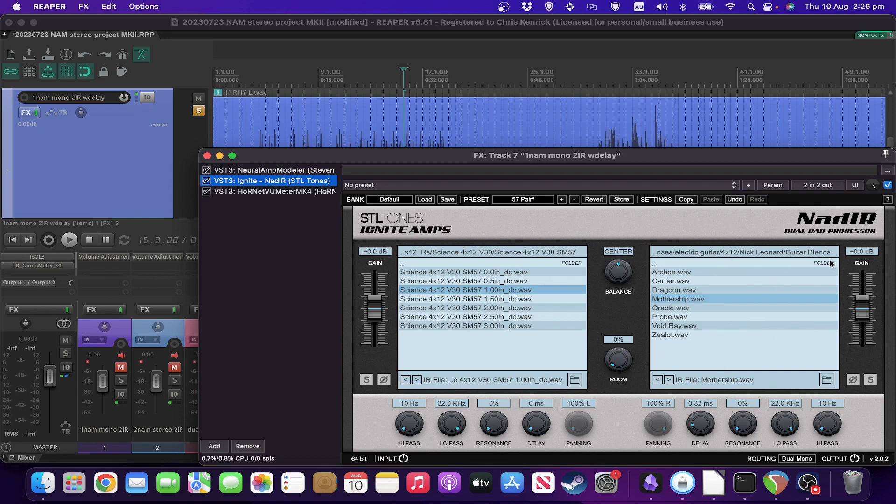
mouse_move(796, 453)
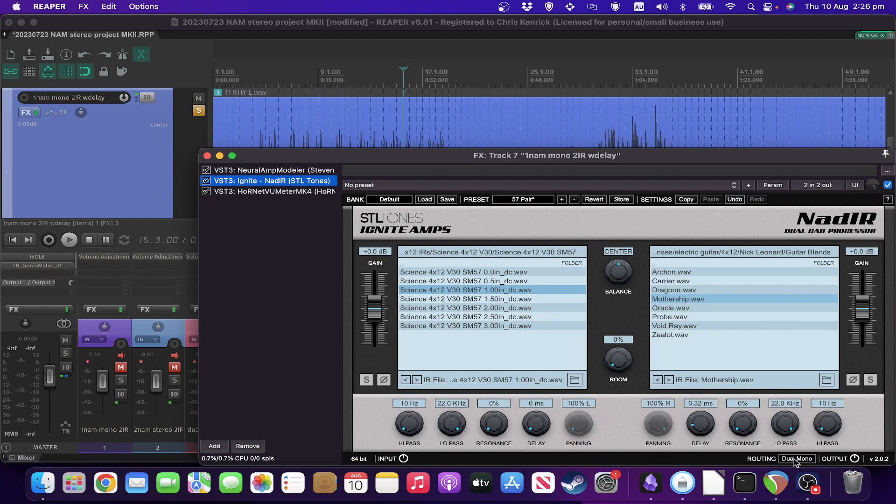
mouse_move(724, 347)
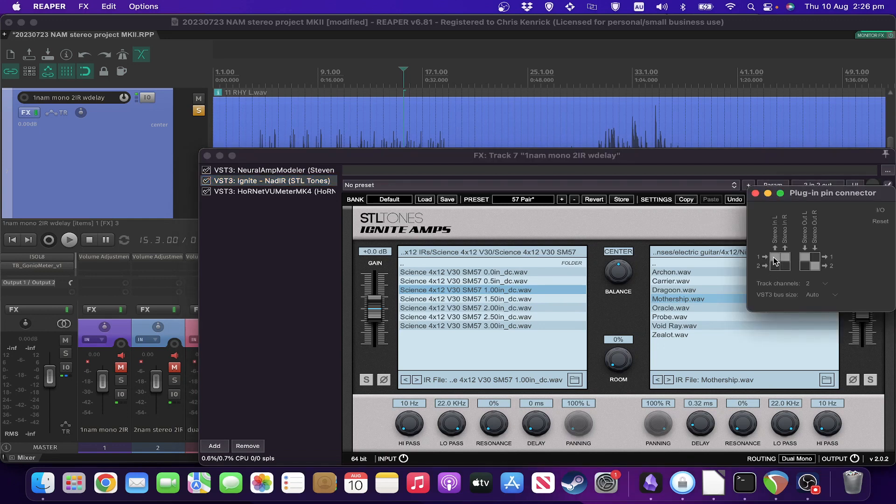
mouse_move(788, 259)
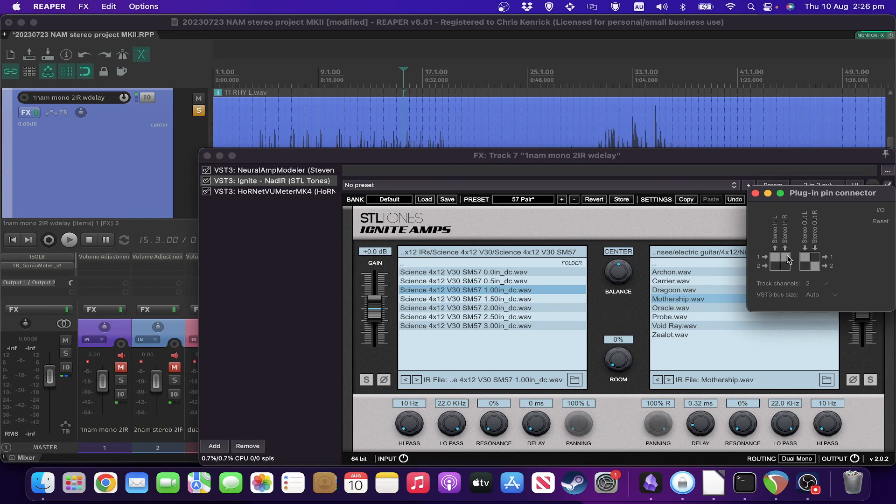
mouse_move(794, 258)
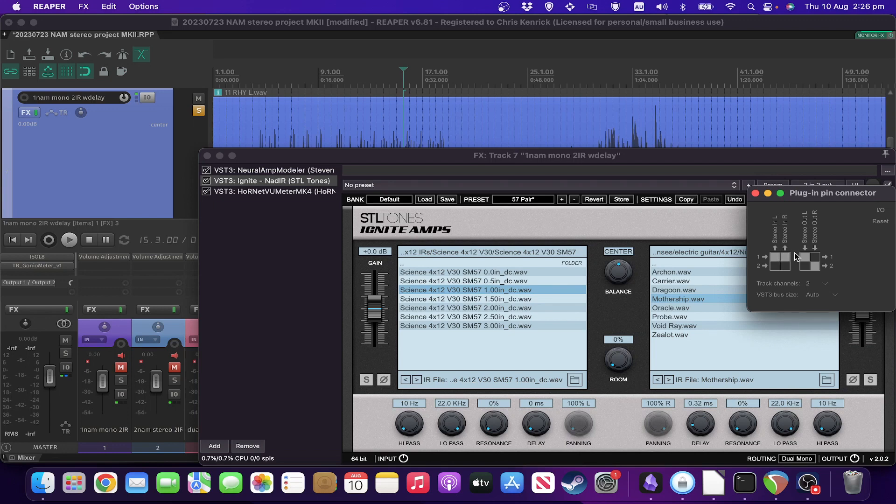
mouse_move(810, 261)
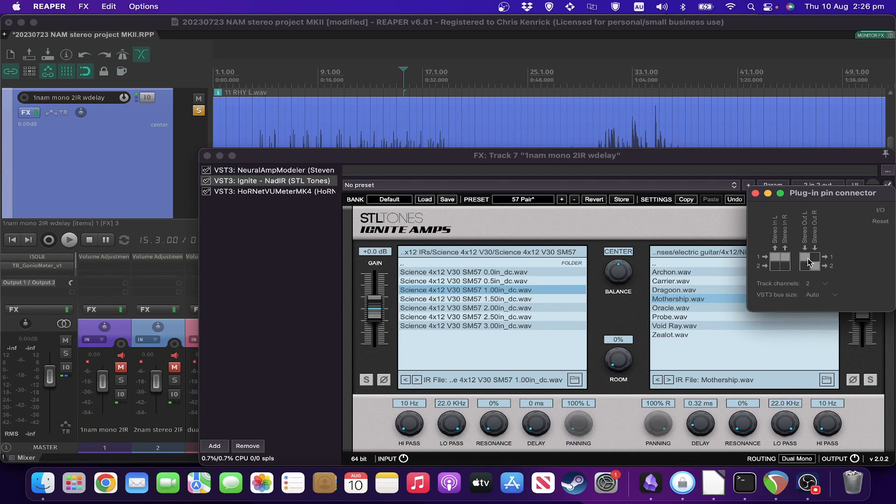
mouse_move(820, 273)
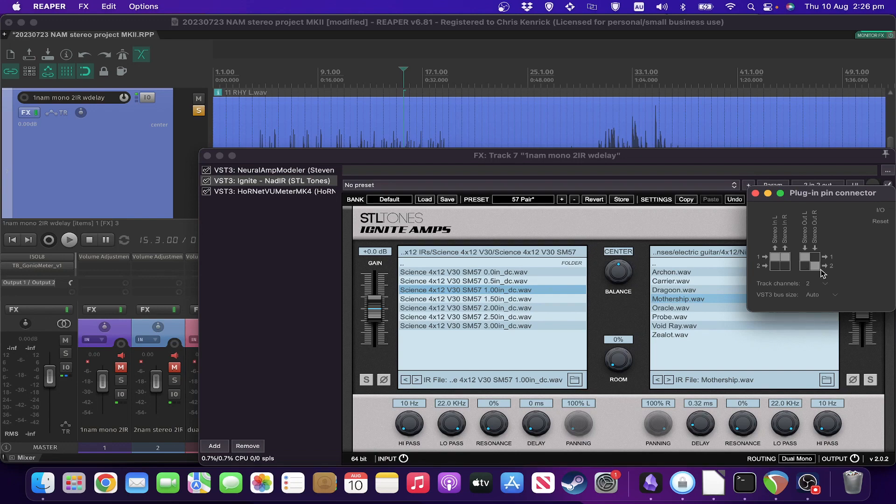
Close NadIR's pin connector after confirming stereo in/out on track channels 1 and 2
click(274, 190)
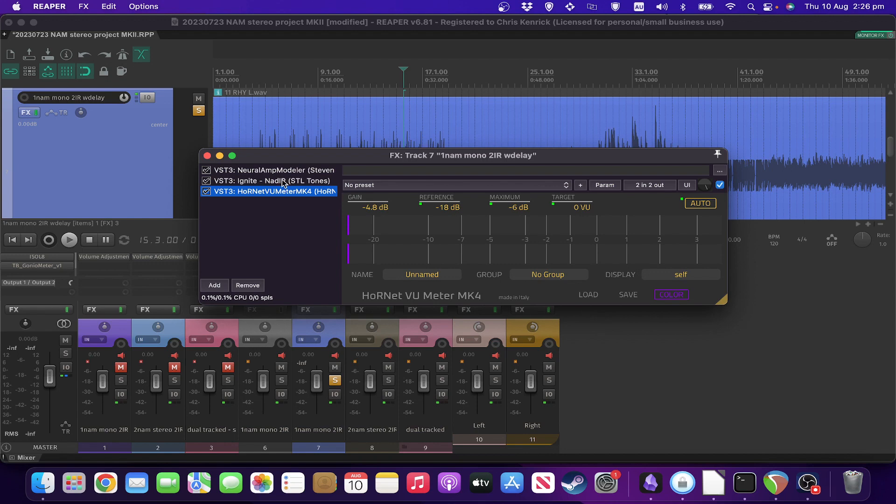
mouse_move(280, 174)
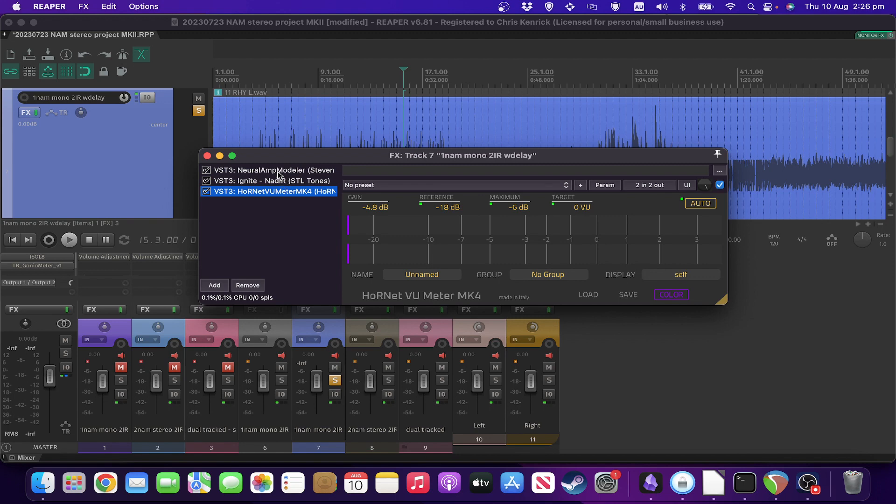
mouse_move(207, 156)
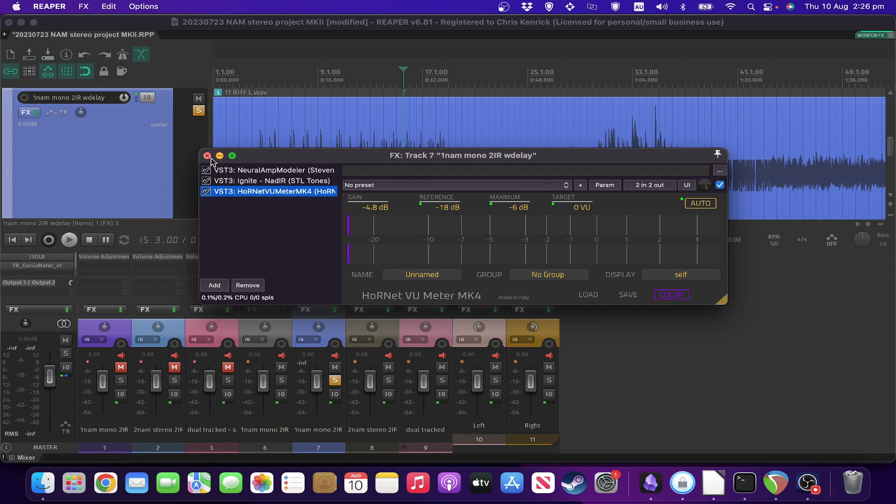
Close track 7's FX chain window, returning to the arrange view and mixer
click(207, 156)
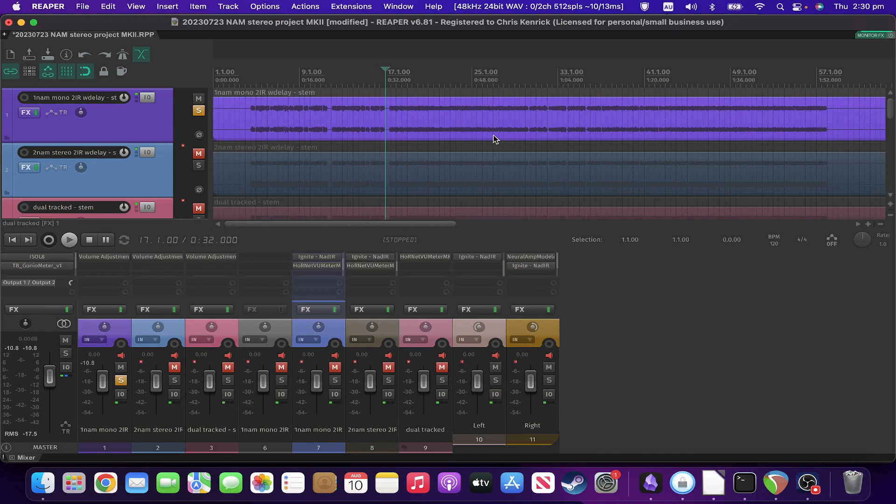
mouse_move(154, 255)
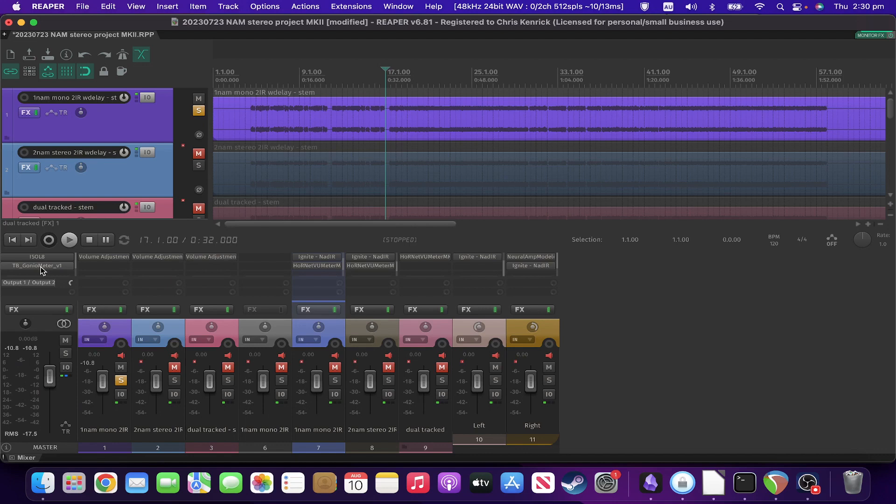
mouse_move(36, 265)
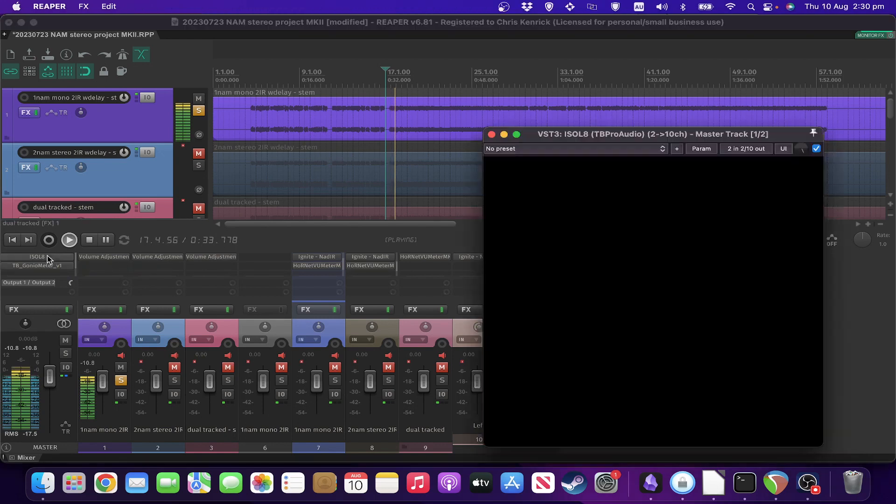
Bring up the master track's ISOL8 frequency monitor during playback
click(782, 148)
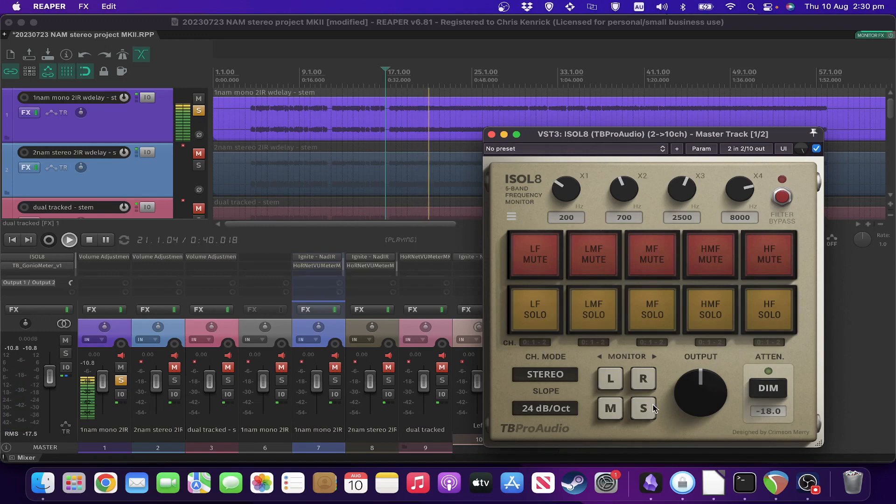
mouse_move(52, 271)
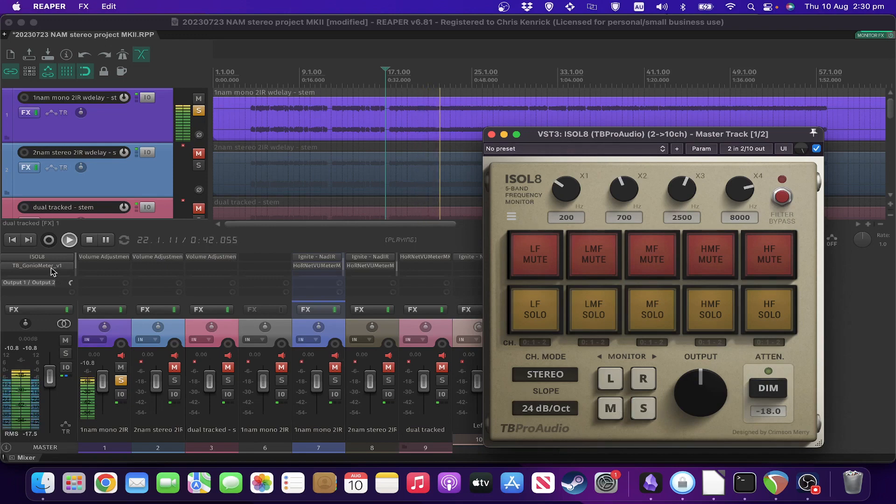
Bring up the master track's TB GonioMeter alongside ISOL8 during playback
click(36, 266)
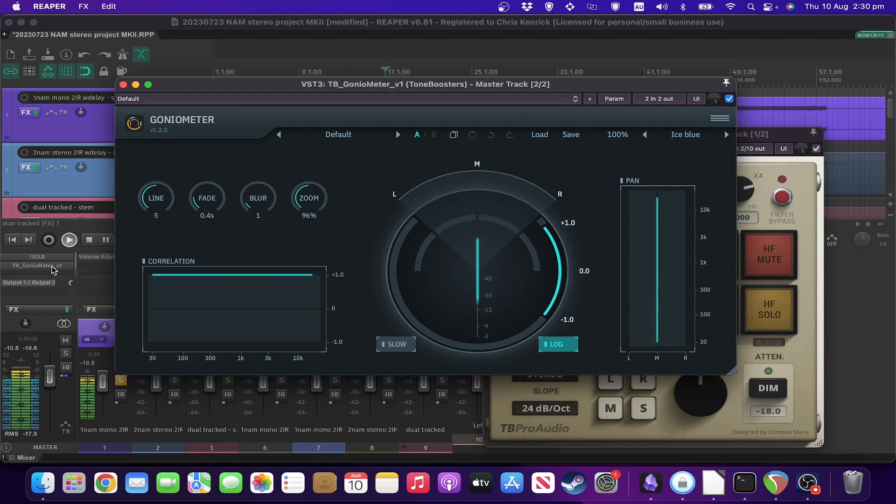
mouse_move(113, 196)
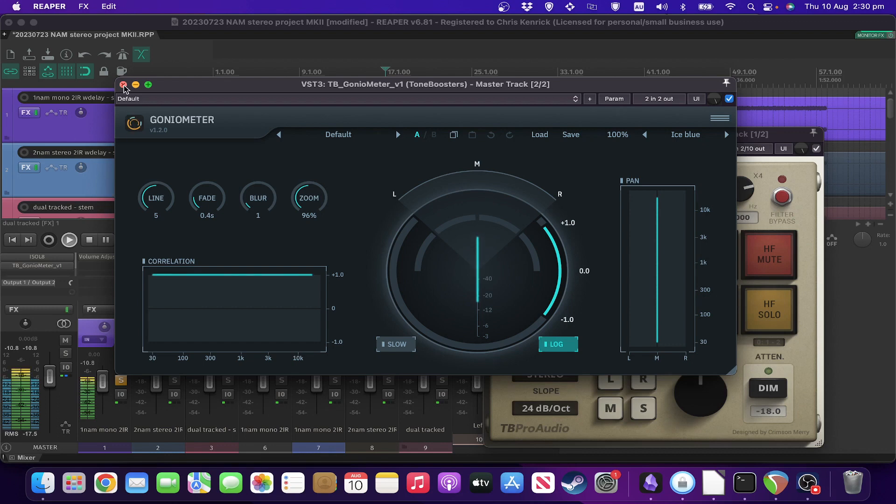
Close the GonioMeter window and stop playback, leaving ISOL8 open
click(123, 85)
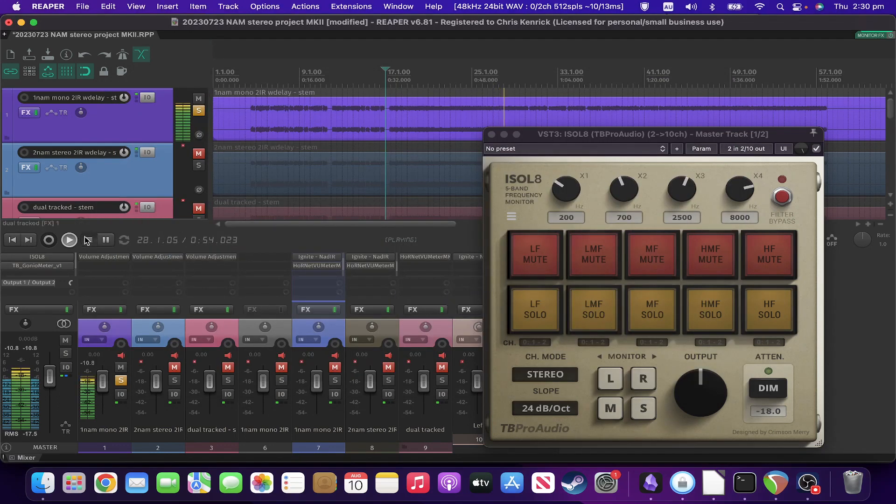
click(86, 240)
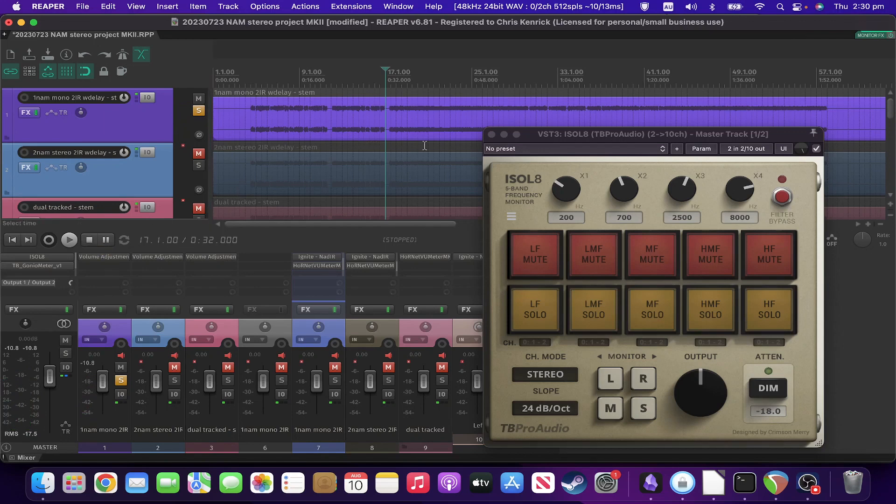
Close the ISOL8 window and solo track 1 in the mixer
click(490, 134)
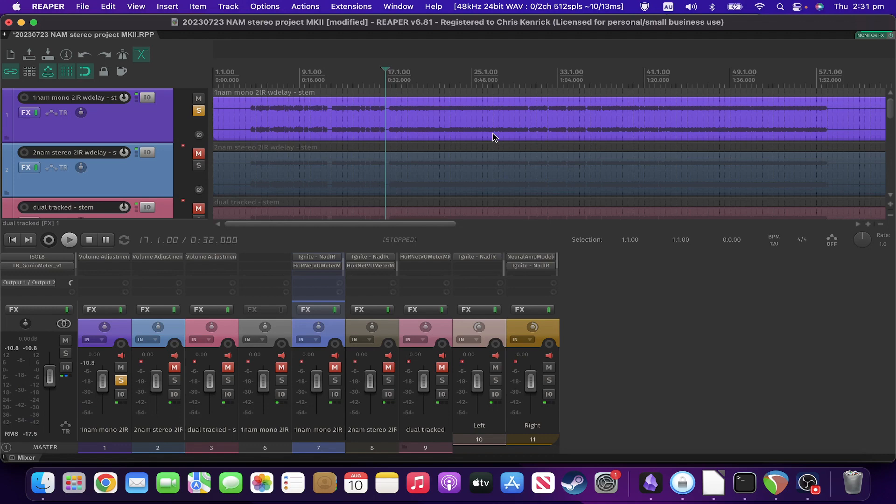
click(197, 109)
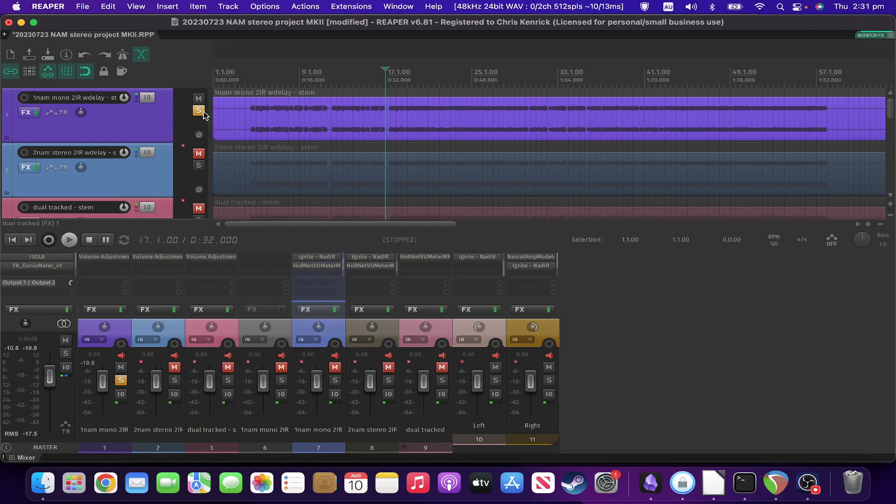
mouse_move(200, 114)
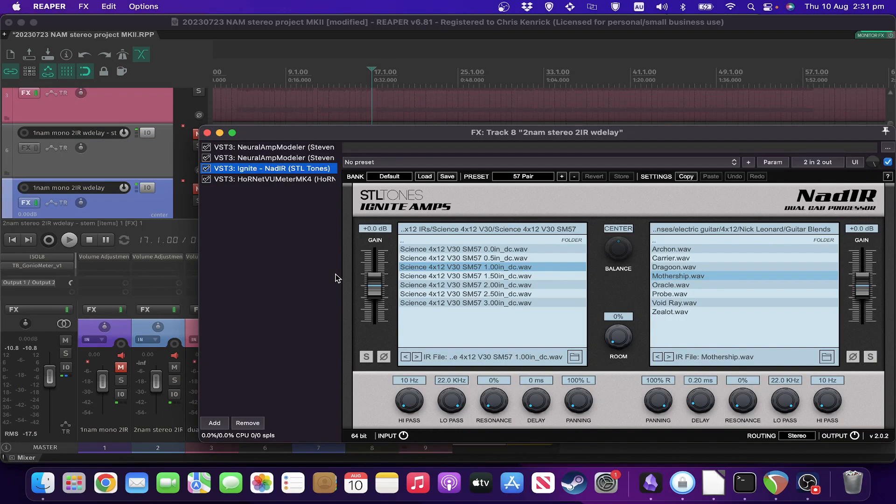
mouse_move(298, 155)
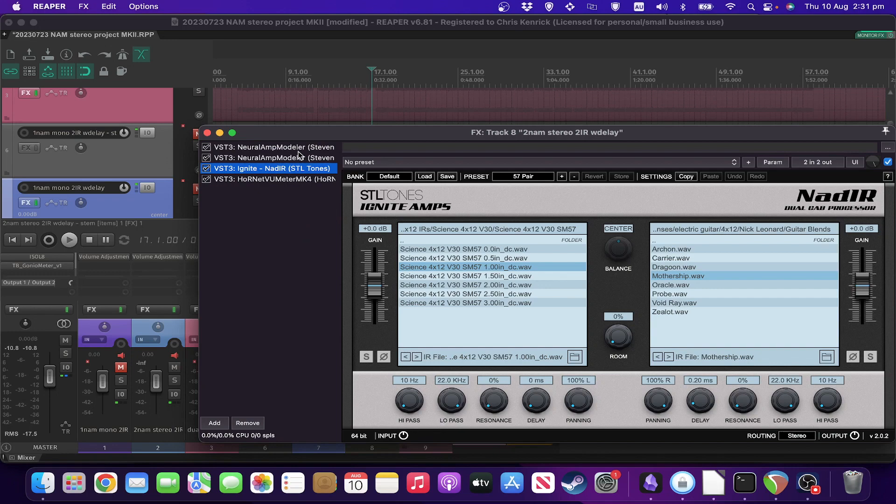
click(271, 146)
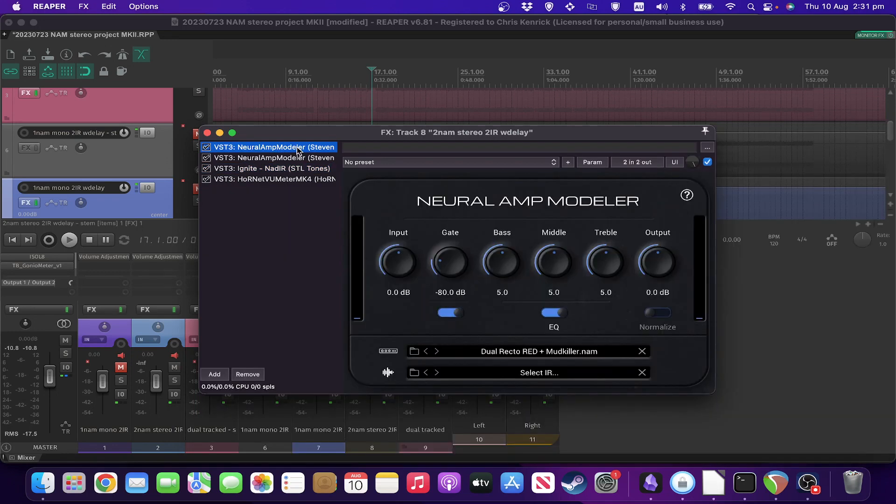
mouse_move(264, 260)
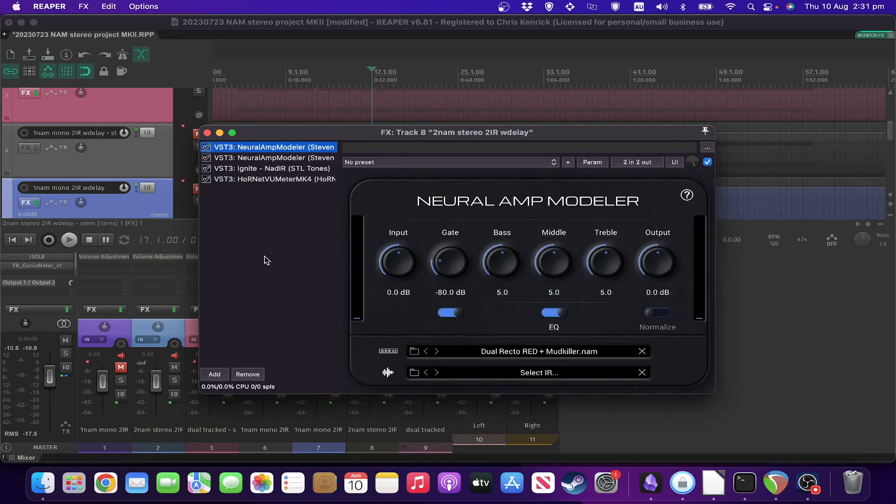
mouse_move(311, 167)
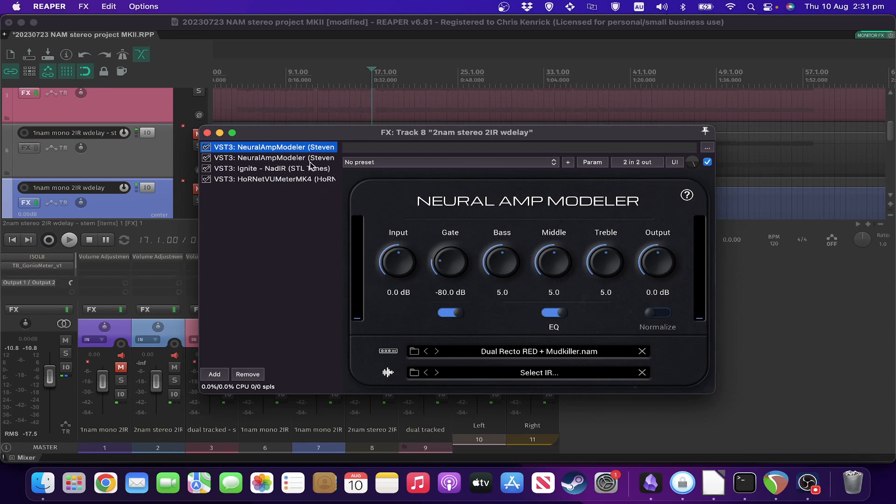
click(274, 158)
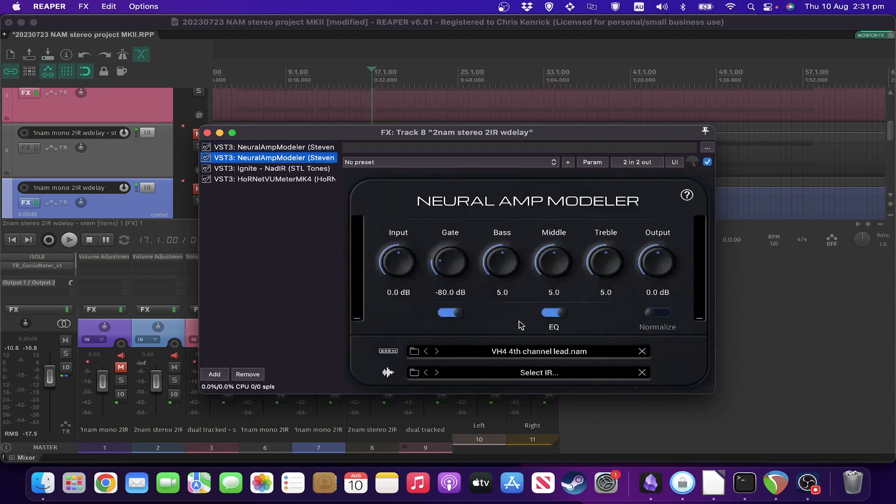
mouse_move(522, 367)
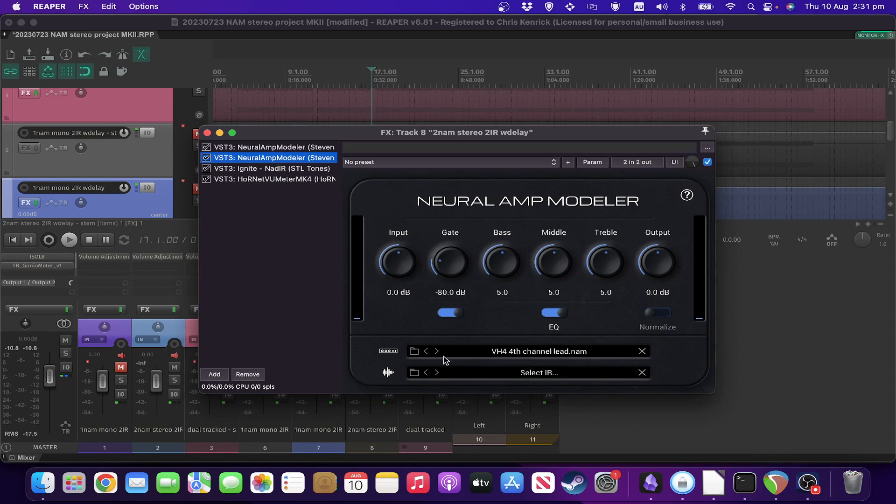
mouse_move(286, 171)
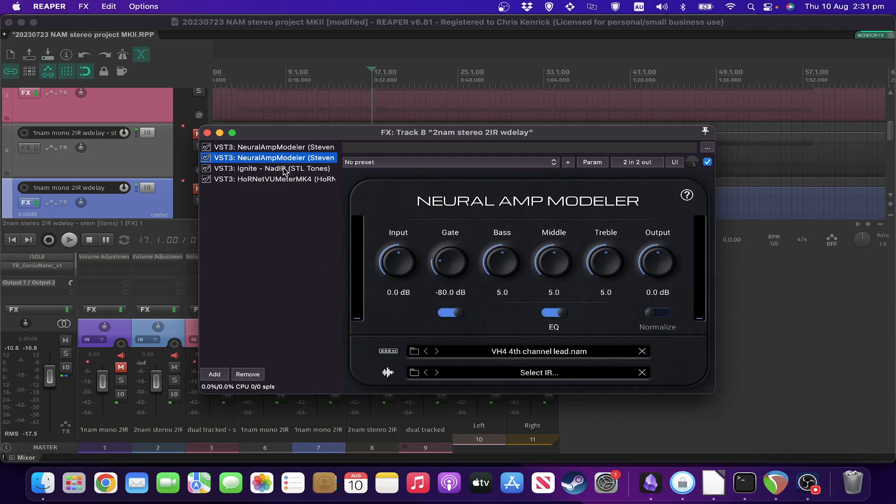
click(274, 168)
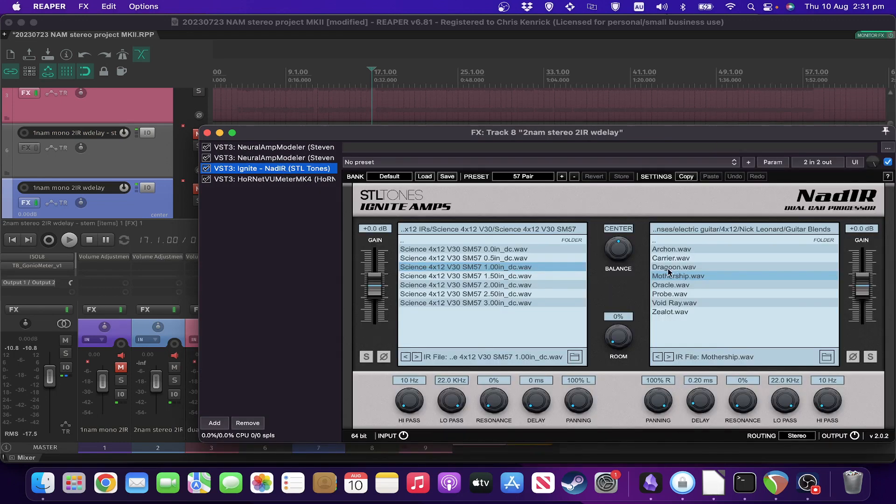
mouse_move(543, 267)
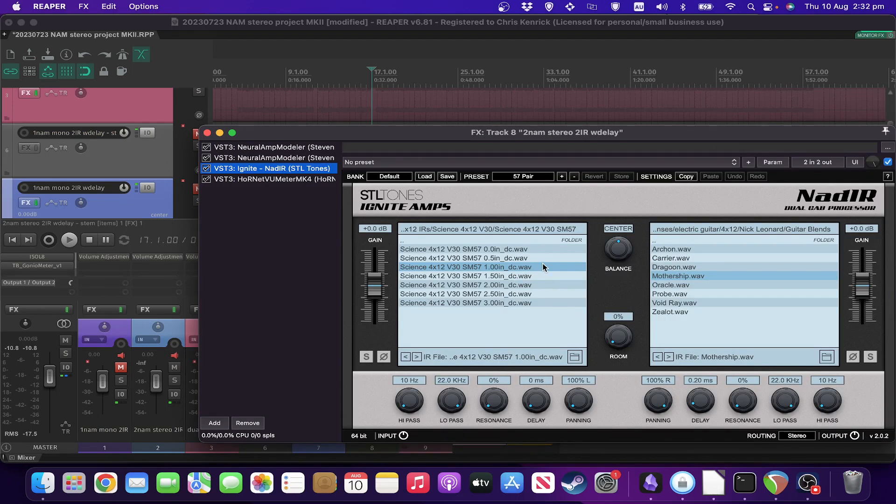
mouse_move(581, 269)
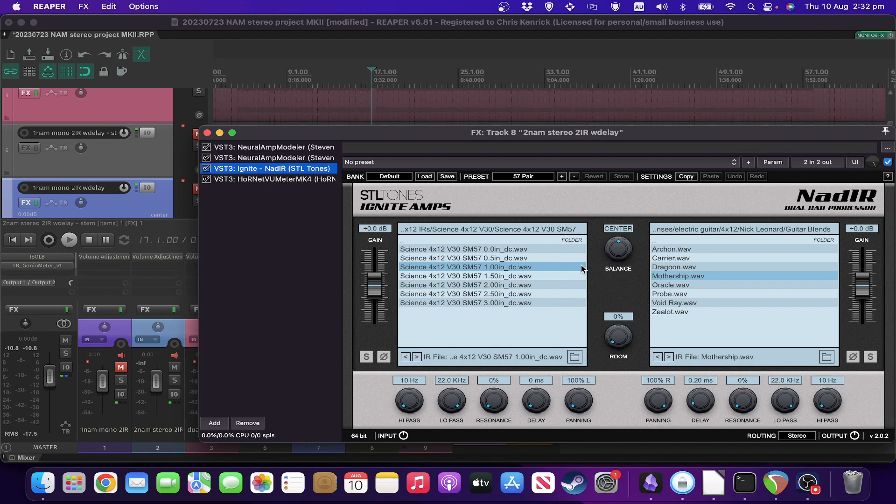
mouse_move(497, 316)
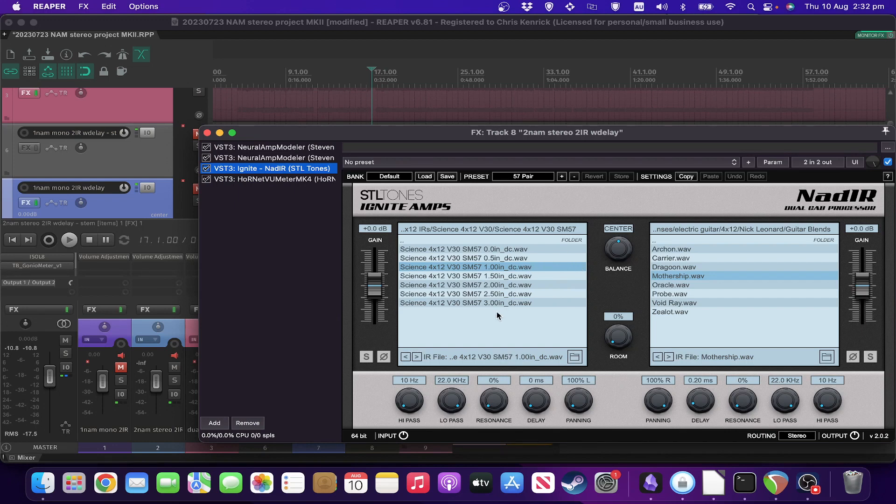
mouse_move(701, 292)
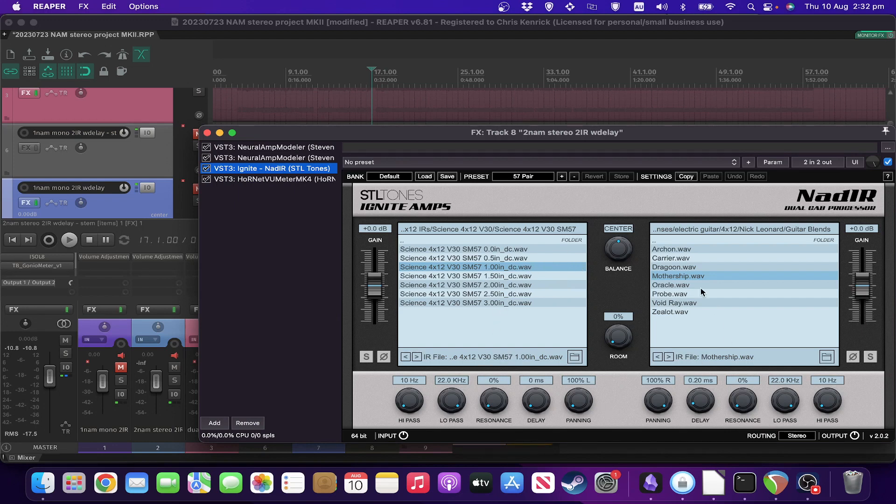
mouse_move(734, 308)
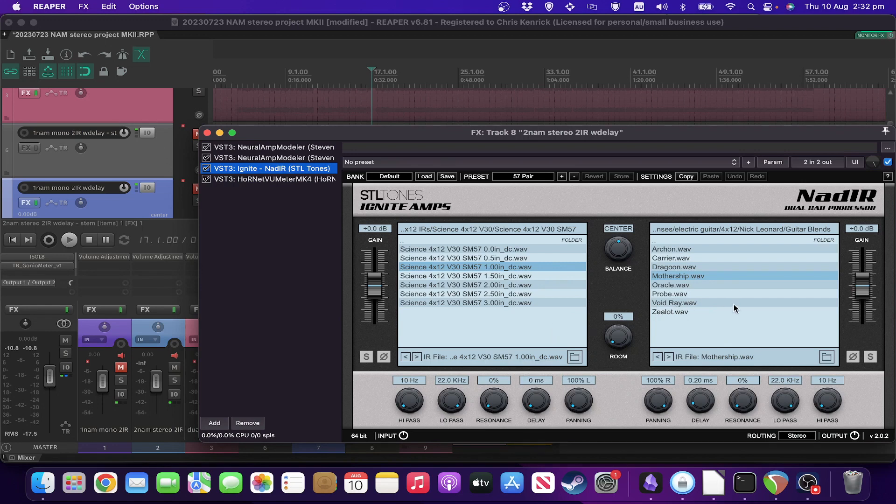
mouse_move(707, 406)
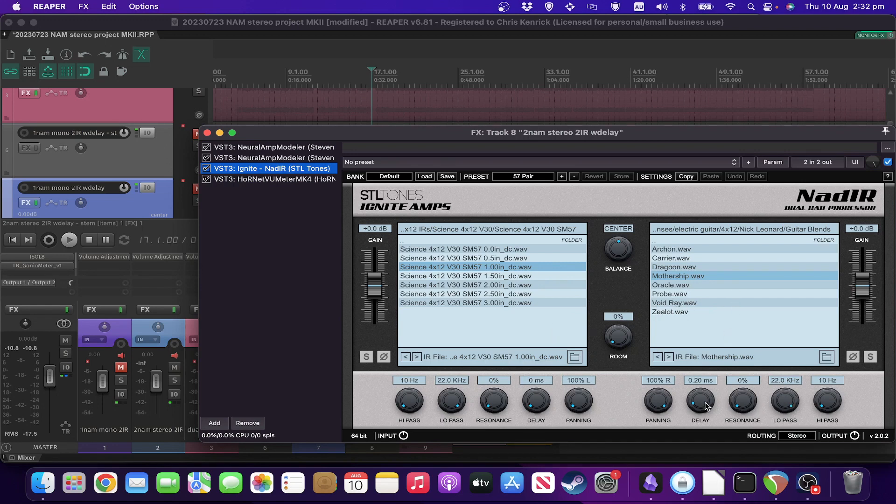
mouse_move(375, 240)
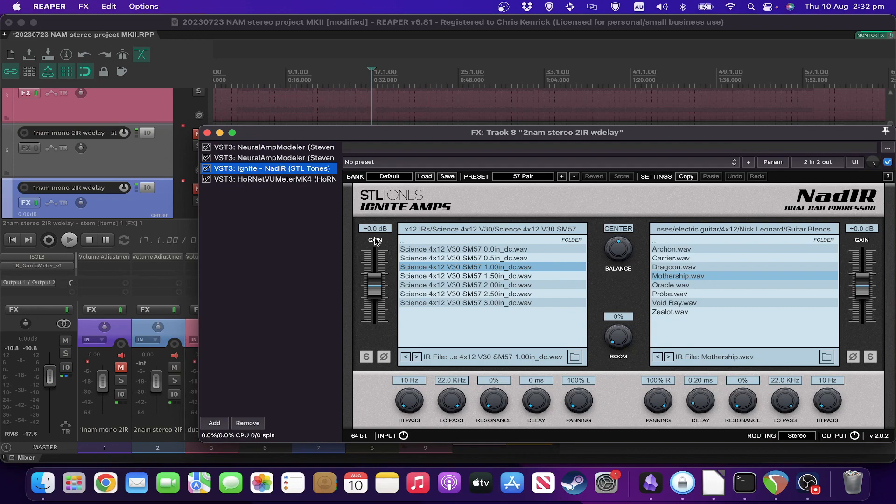
click(269, 179)
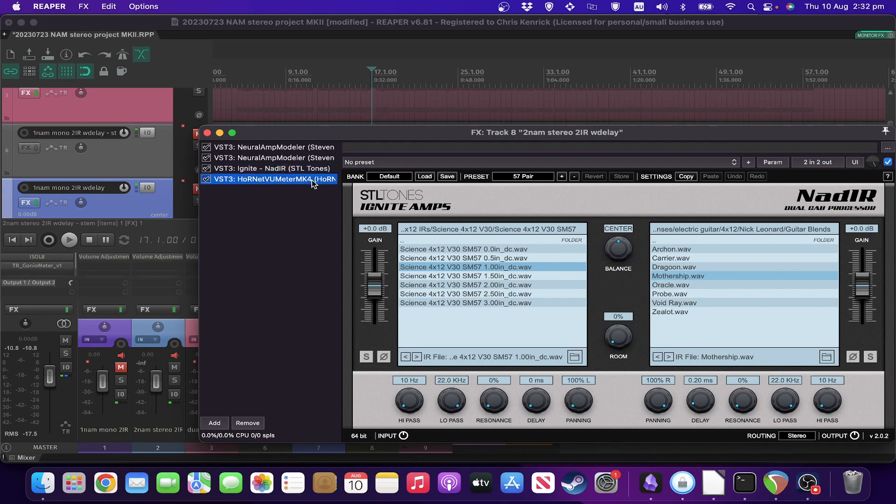
click(271, 179)
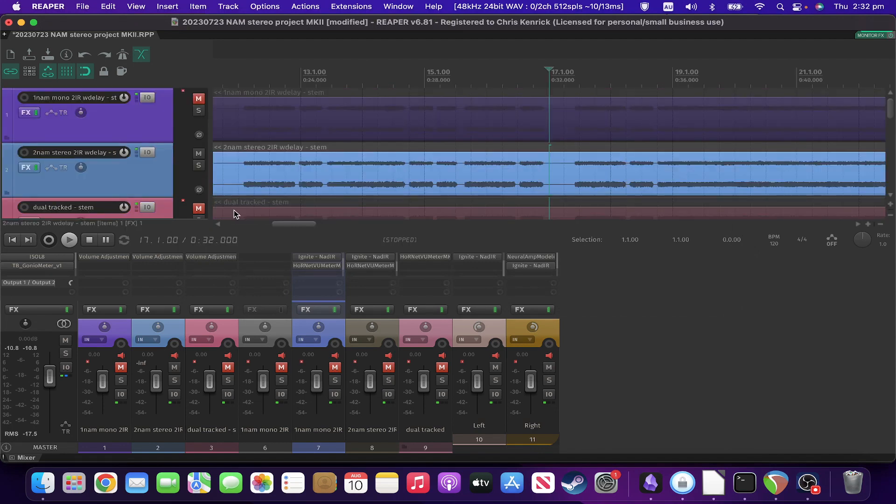
Audition the stereo stems through ISOL8 in mono, then side-only, back to stereo, and close the monitor
click(68, 240)
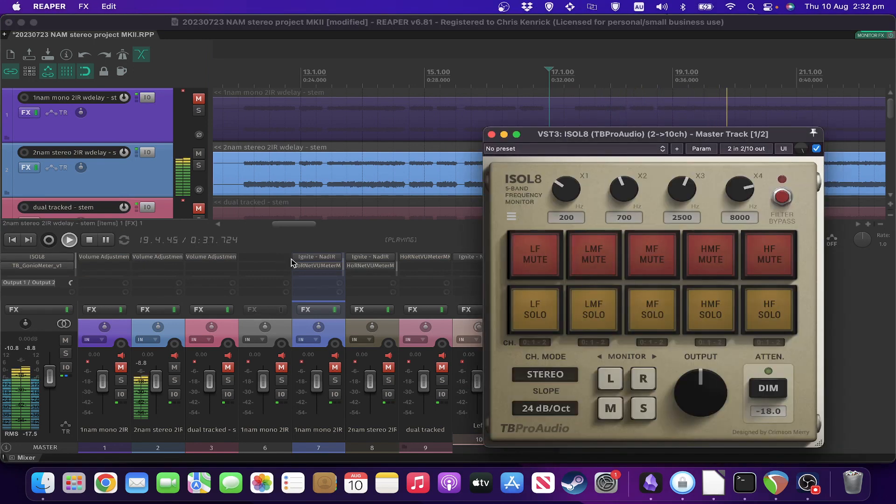
click(608, 408)
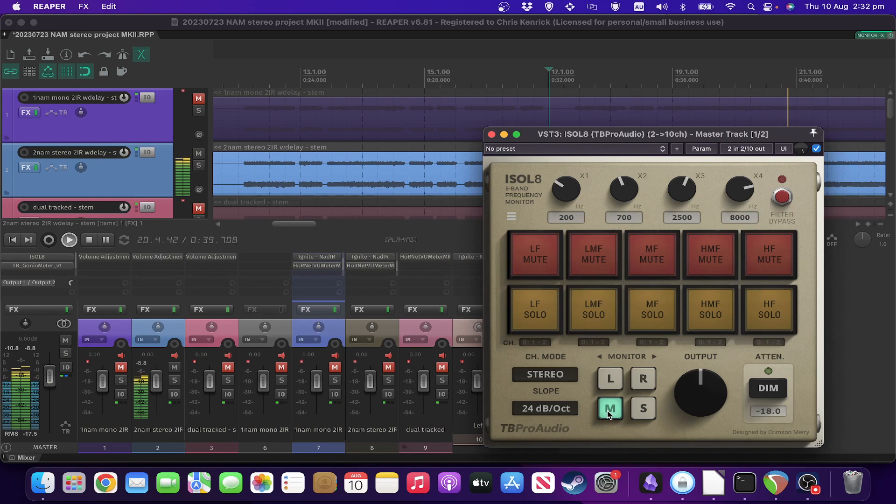
click(642, 408)
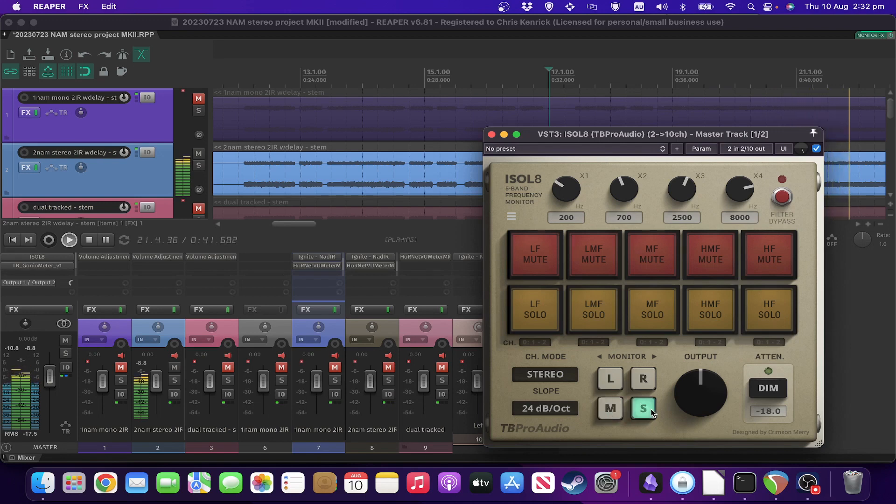
click(642, 408)
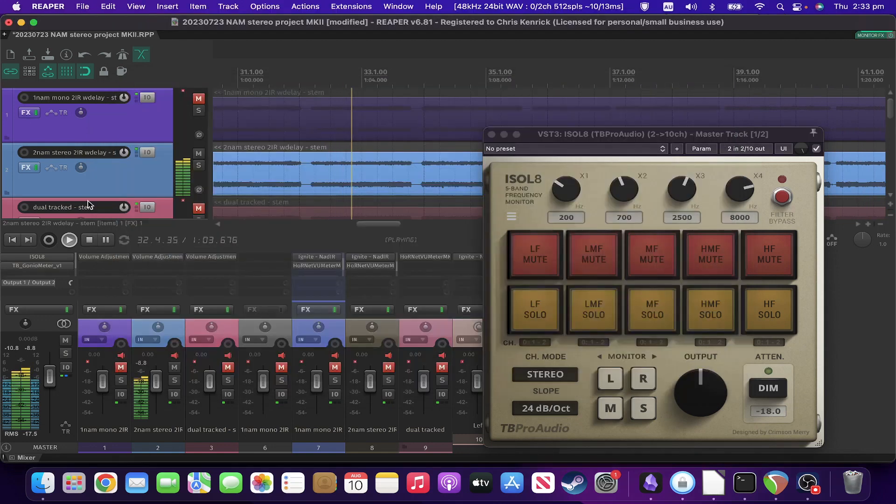
click(490, 134)
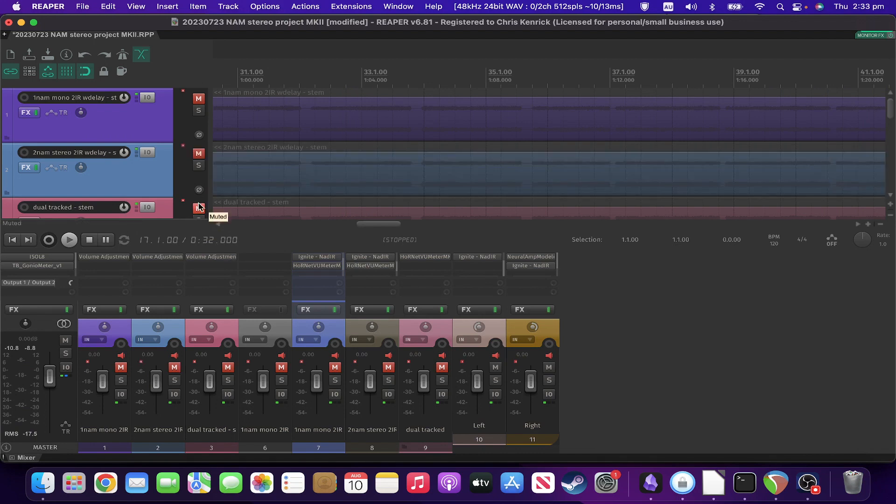
Unmute the dual tracked stem and reopen the master's ISOL8 monitor while it plays
click(197, 207)
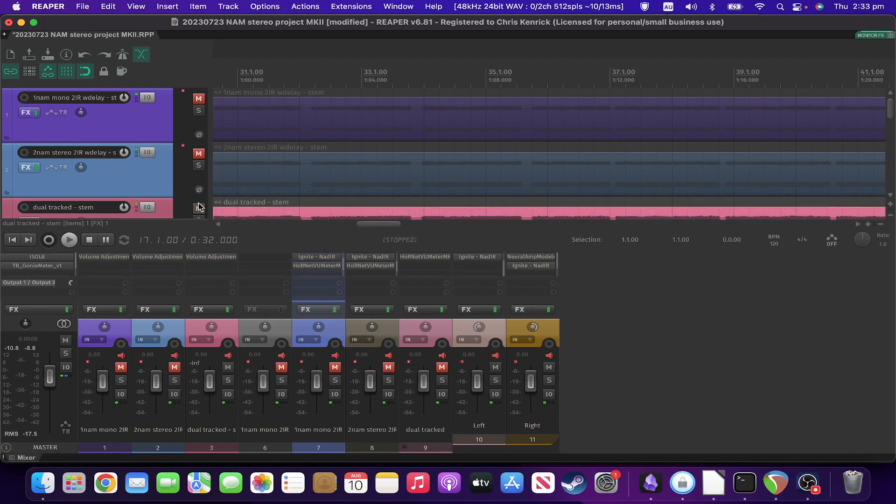
mouse_move(313, 217)
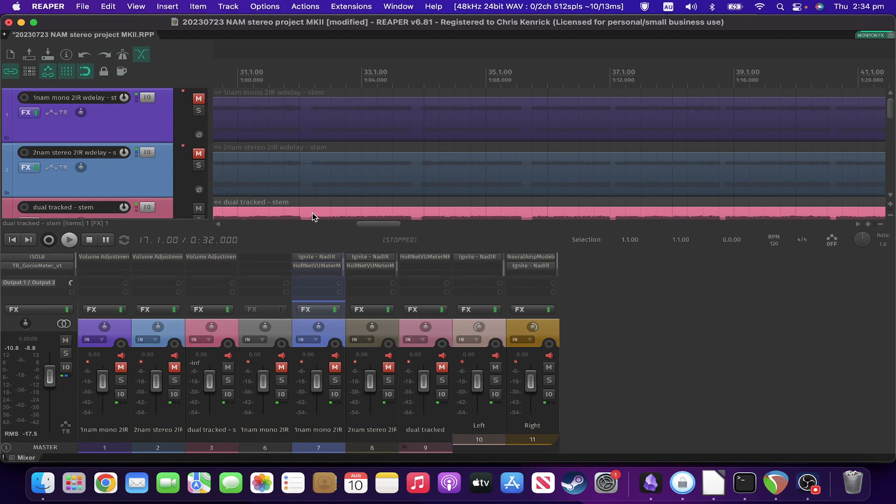
mouse_move(415, 151)
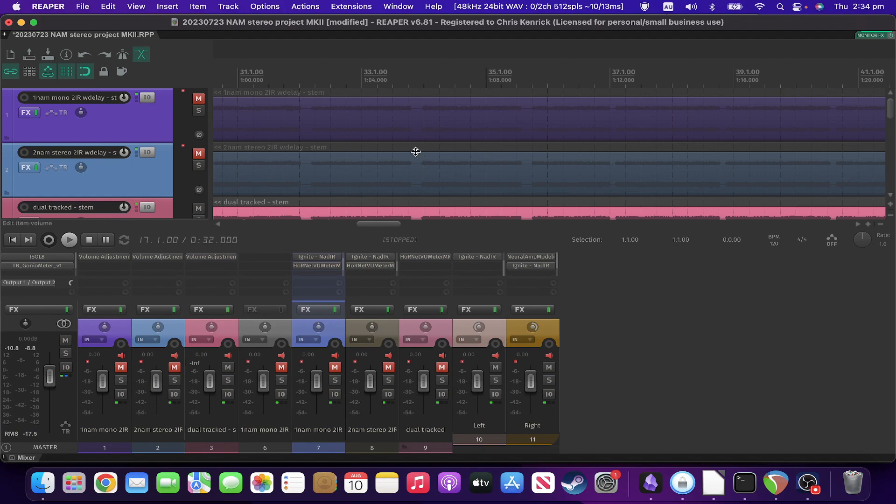
click(68, 240)
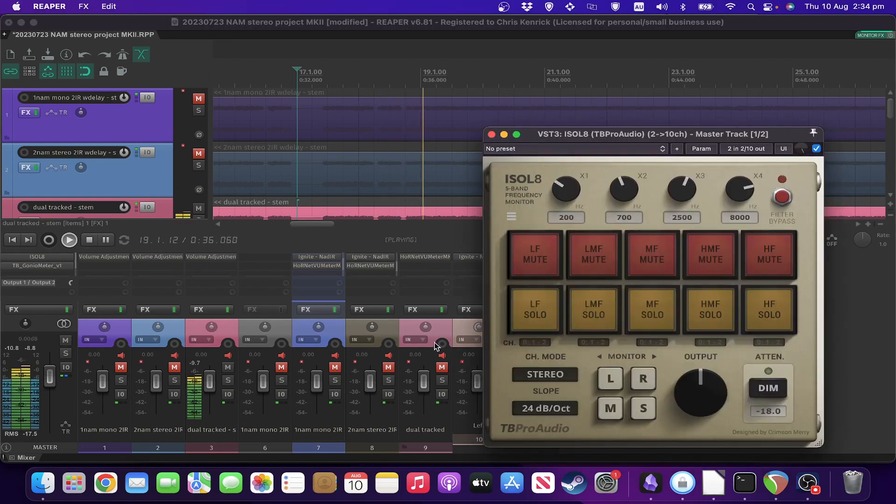
Audition the dual tracked stem in mono and side-only, return to stereo, then show the master GonioMeter
click(610, 408)
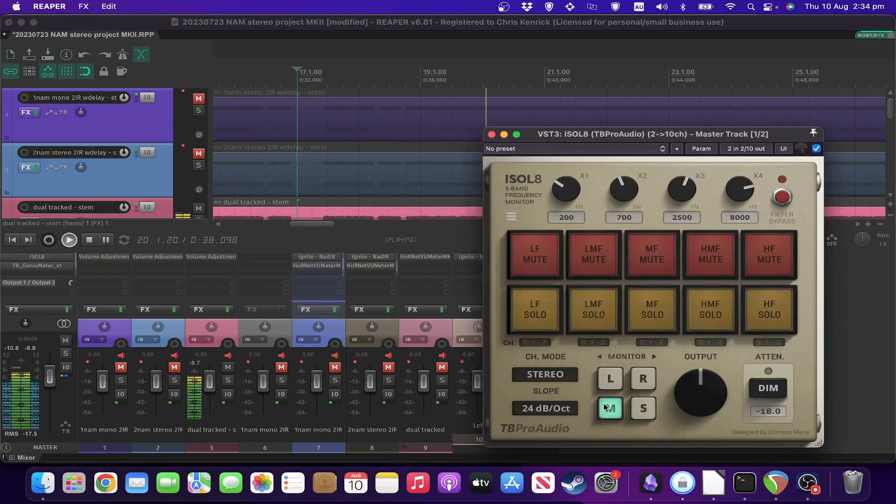
click(642, 408)
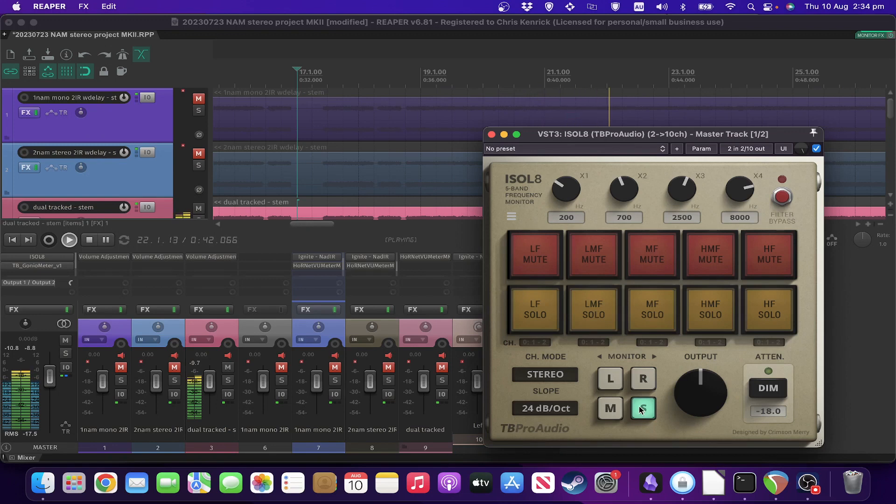
click(642, 407)
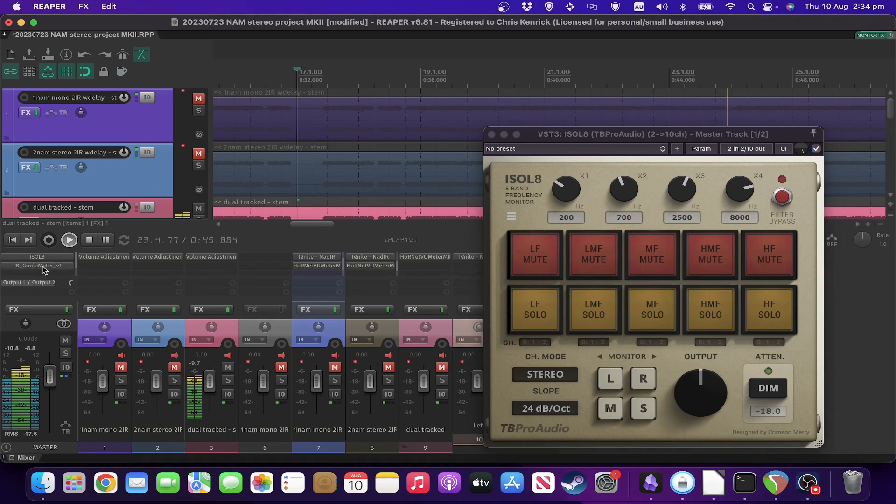
click(38, 265)
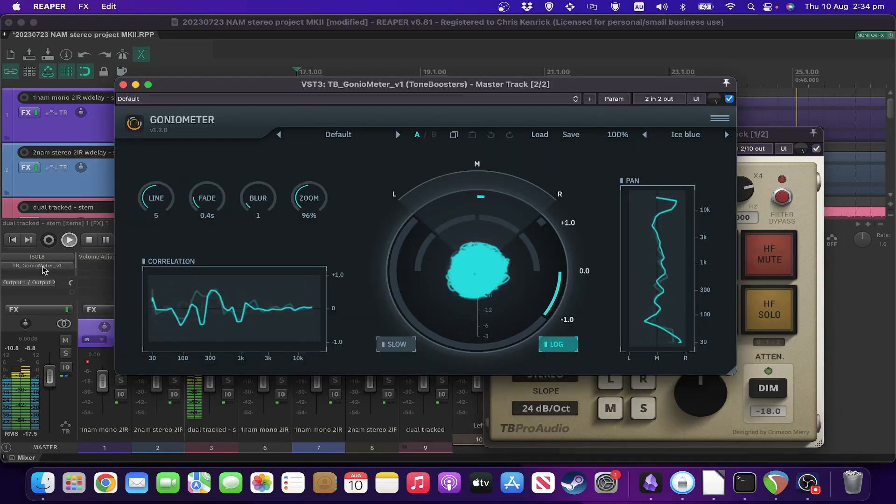